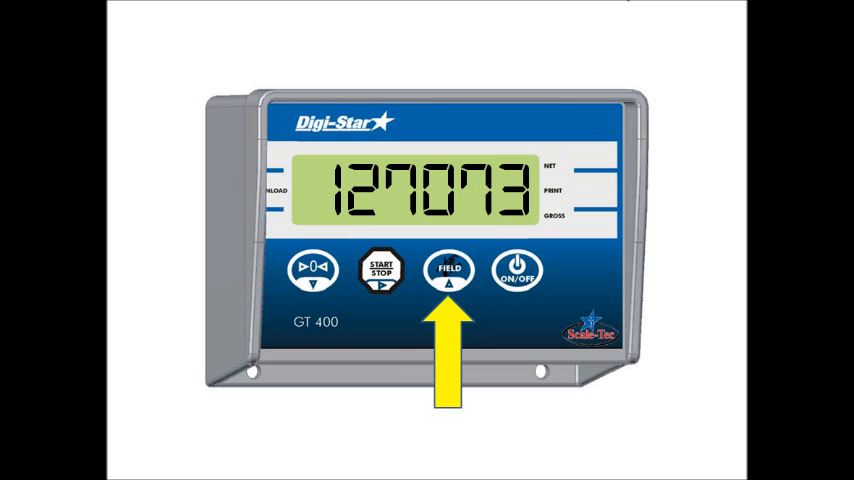
- Raise the setup number's tens digit so it reads 127083 instead of 127073
left_click(381, 270)
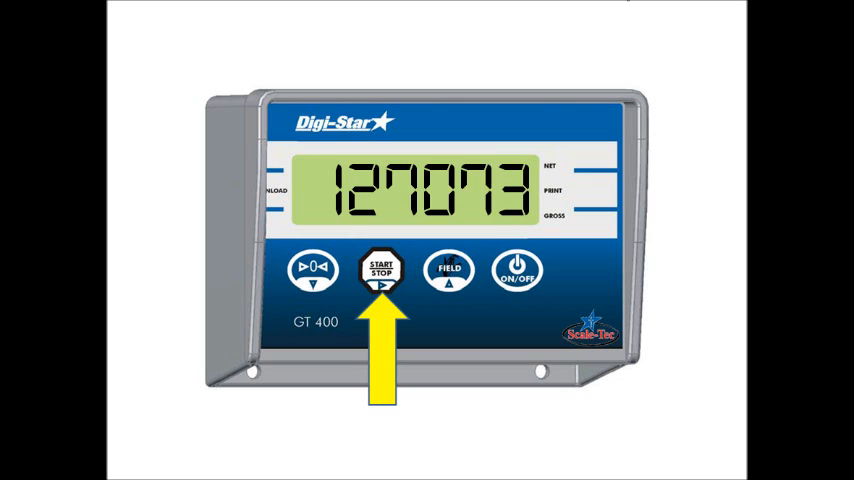
left_click(448, 272)
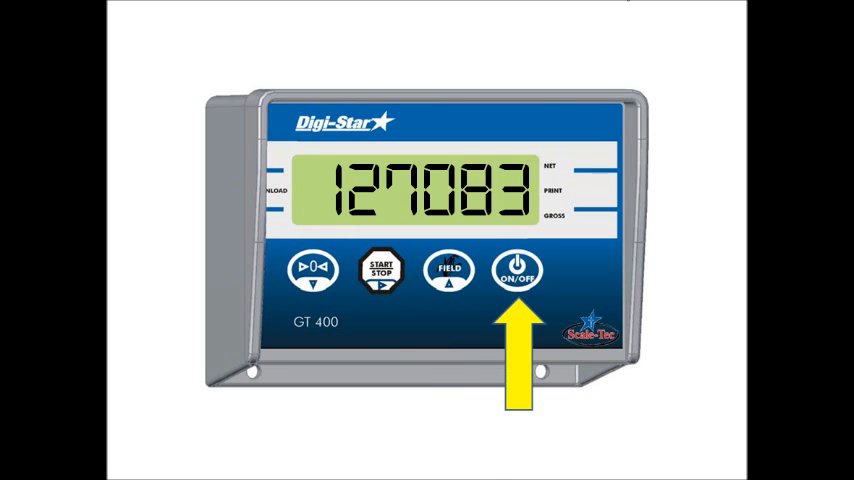
- Store setup number 127083 with ON/OFF and advance to the CAL prompt
left_click(516, 271)
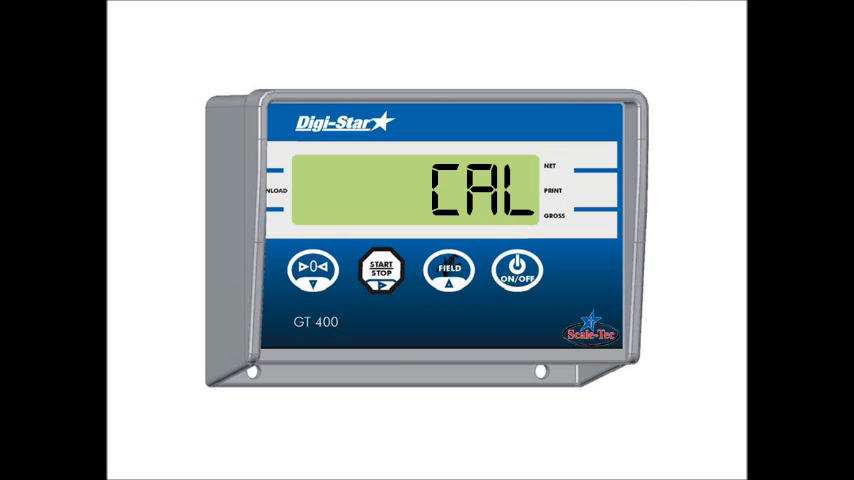
- Display the current calibration number, 23980, for editing
left_click(448, 271)
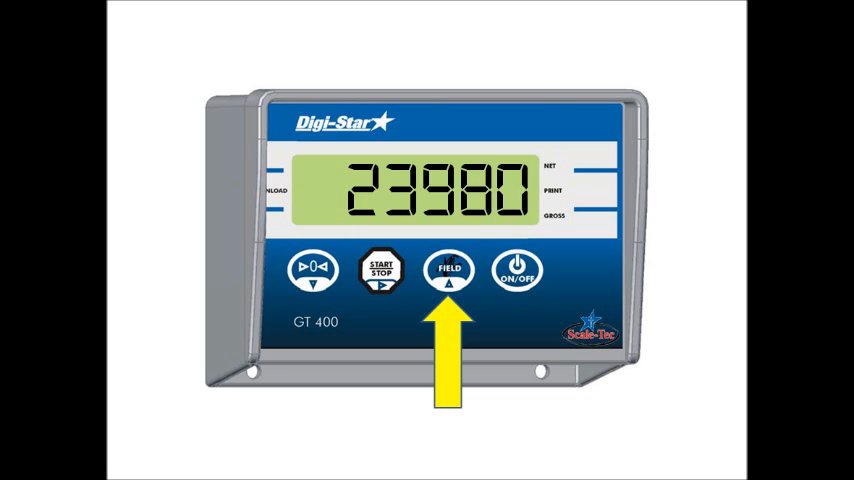
- Raise the calibration number's ones digit to 4
left_click(449, 271)
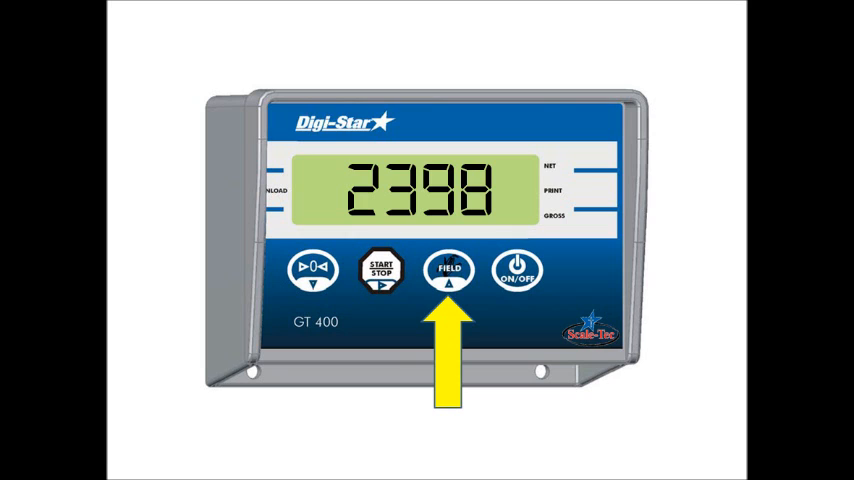
left_click(448, 270)
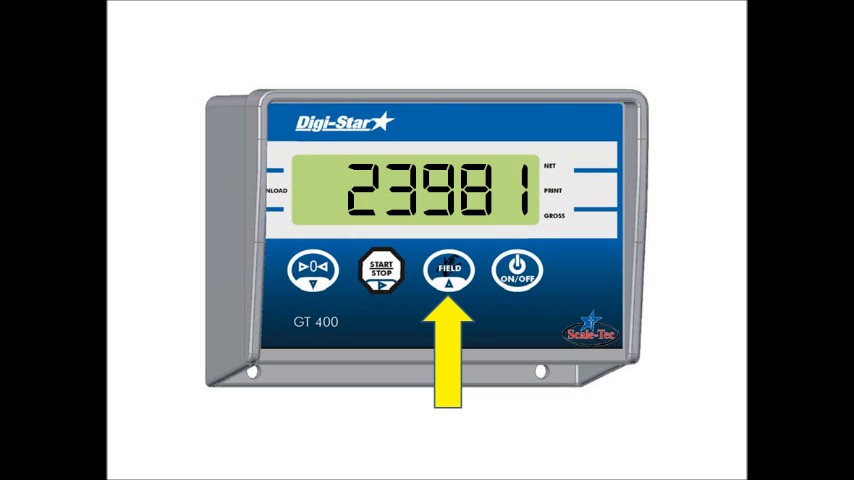
left_click(448, 270)
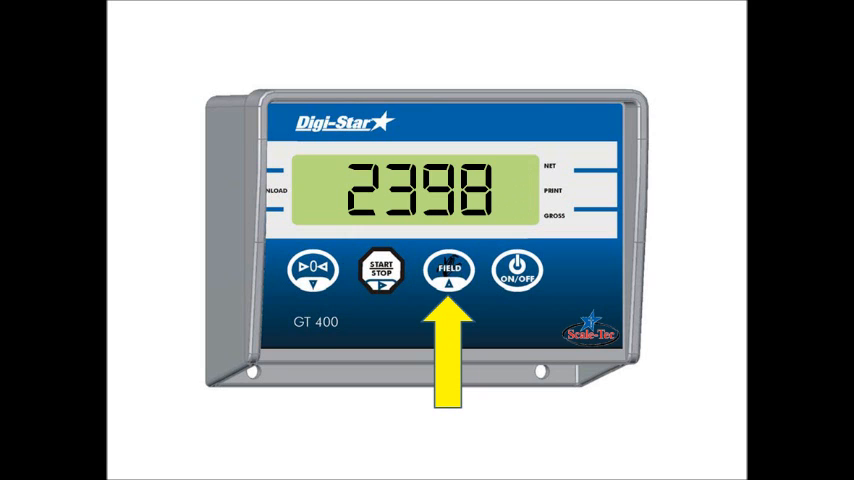
left_click(380, 270)
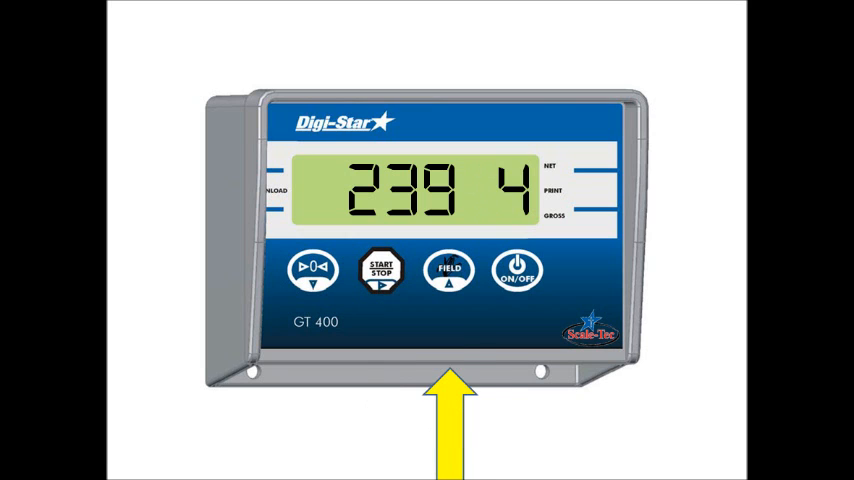
- Adjust the tens digit so the calibration number reads 23964
left_click(448, 271)
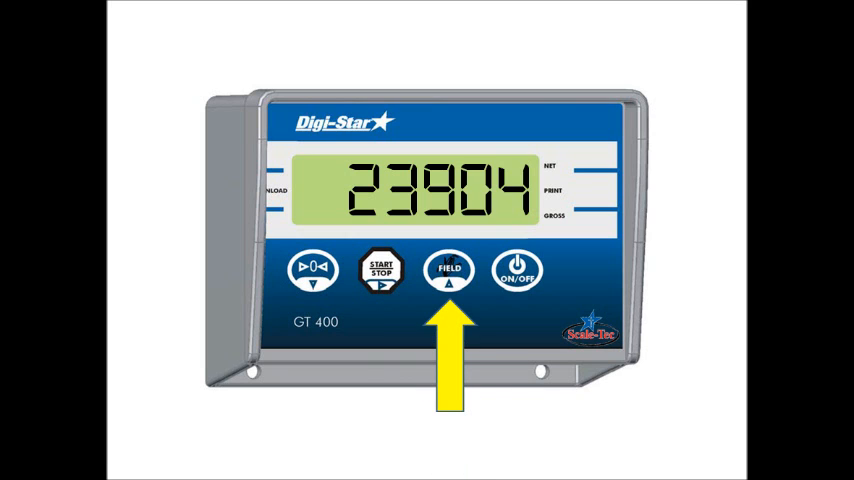
left_click(448, 271)
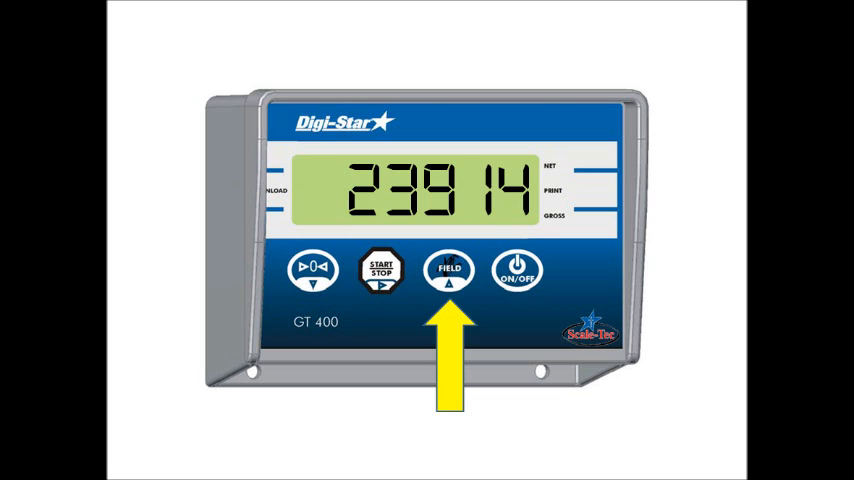
left_click(448, 270)
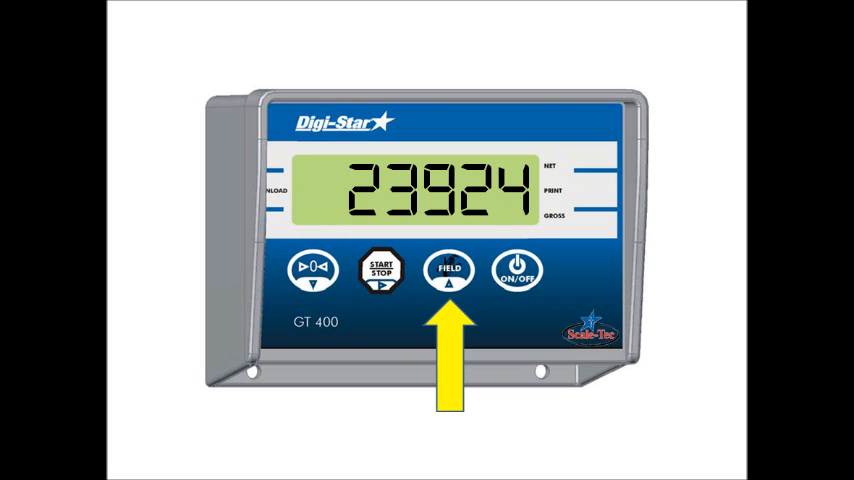
left_click(448, 272)
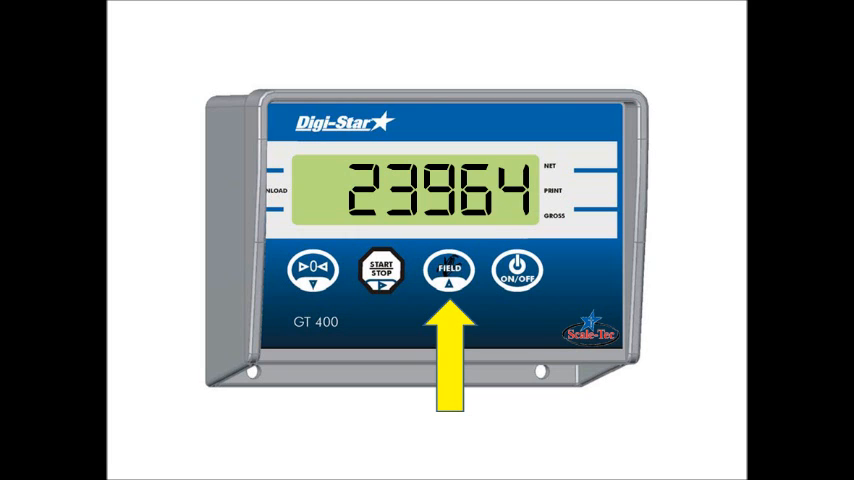
- Set the tens digit to 7, raise hundreds, and thousands to 4, giving 24274
left_click(449, 270)
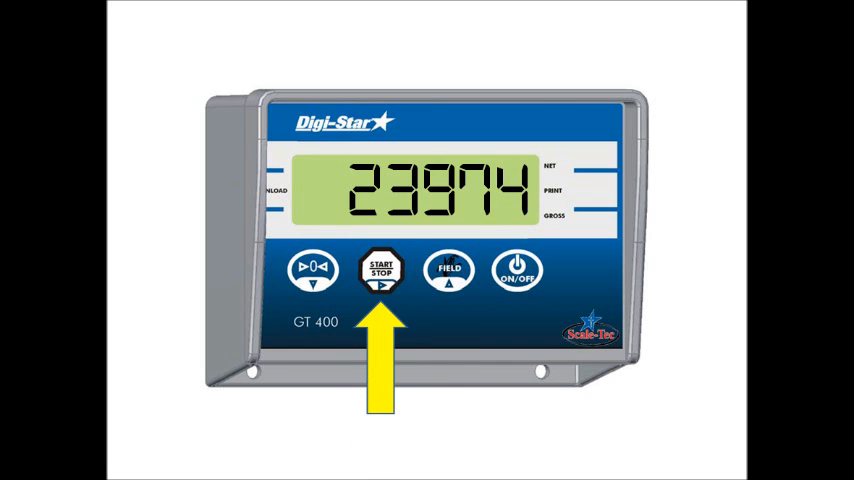
left_click(448, 272)
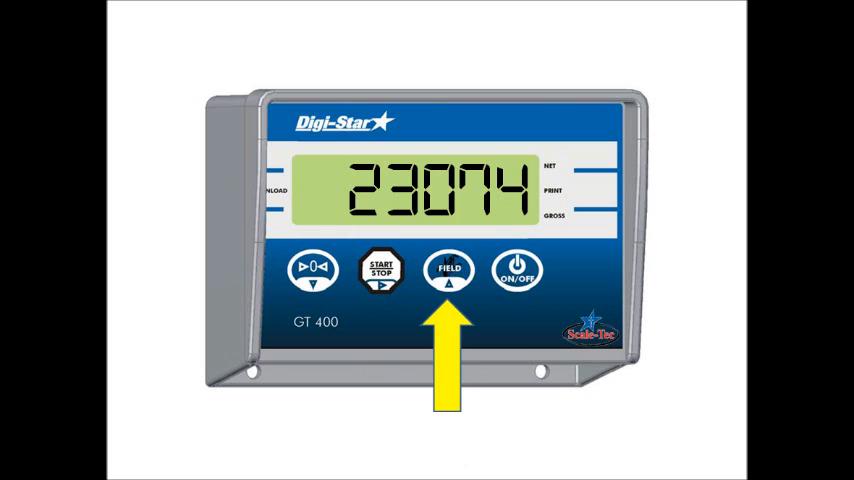
left_click(448, 272)
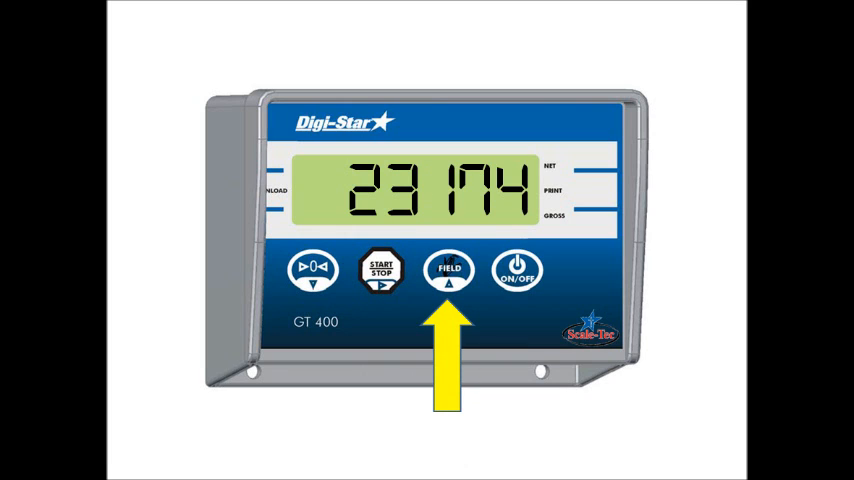
left_click(448, 270)
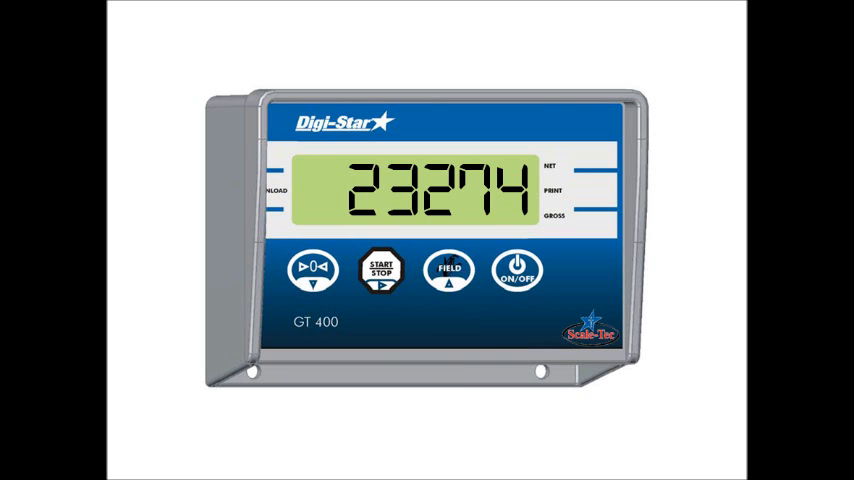
left_click(381, 270)
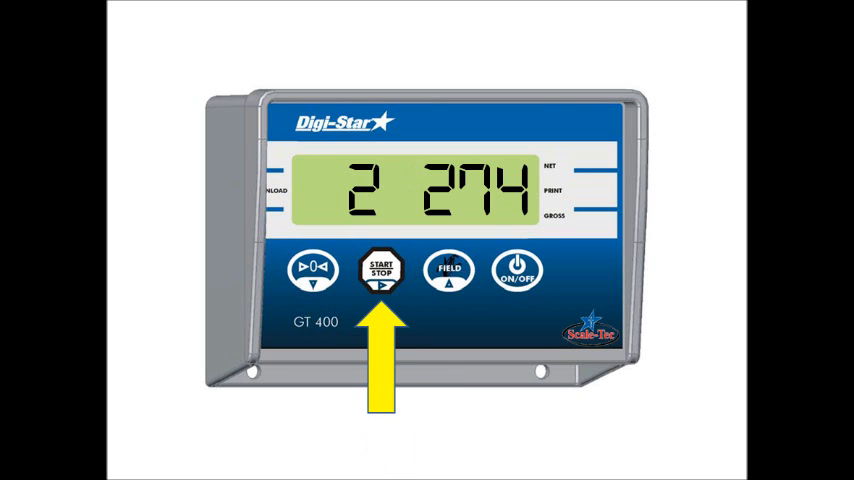
left_click(448, 271)
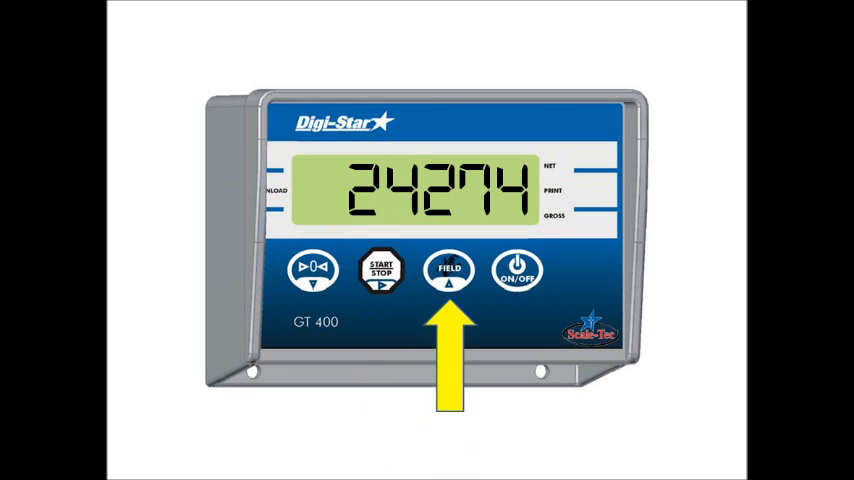